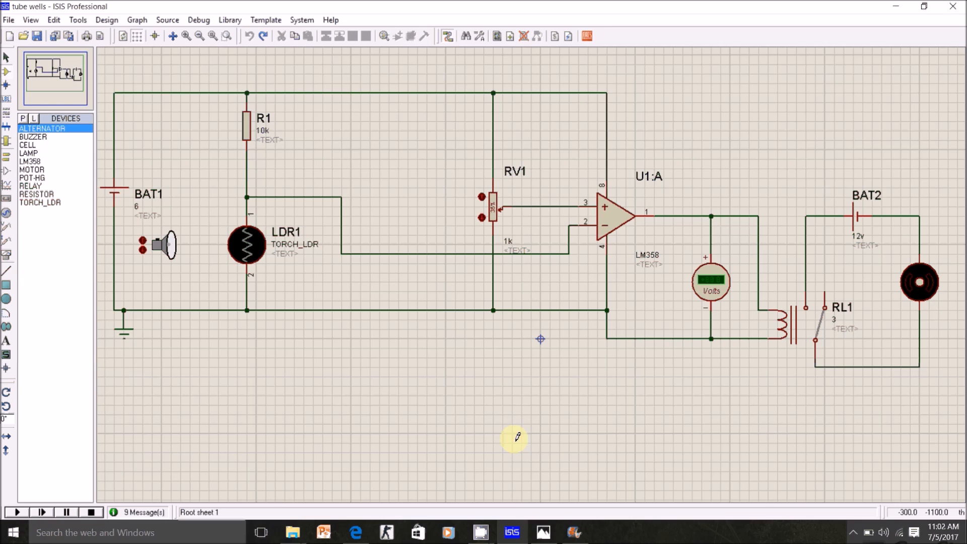
# Review the BAT1, LDR1 and LM358 comparator section of the schematic
pyautogui.click(112, 194)
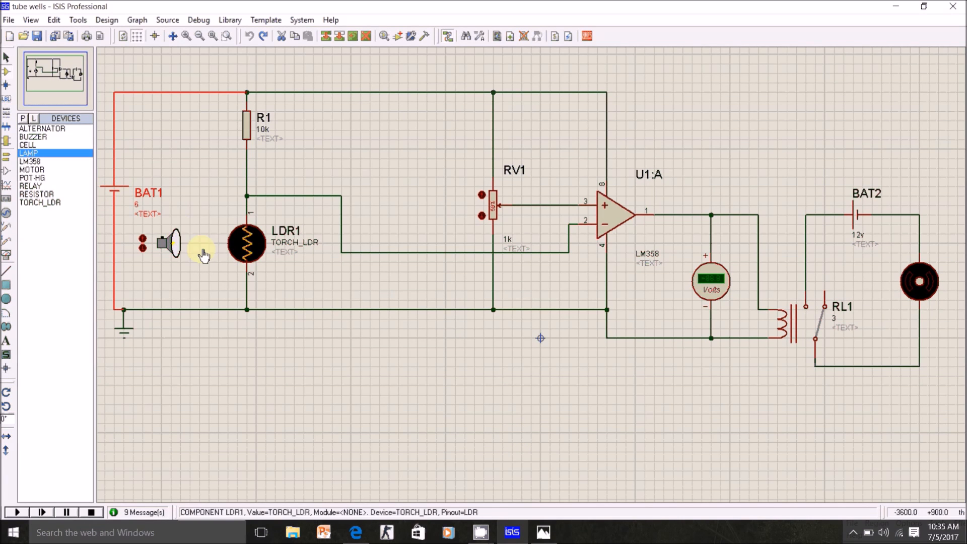
pyautogui.moveTo(183, 241)
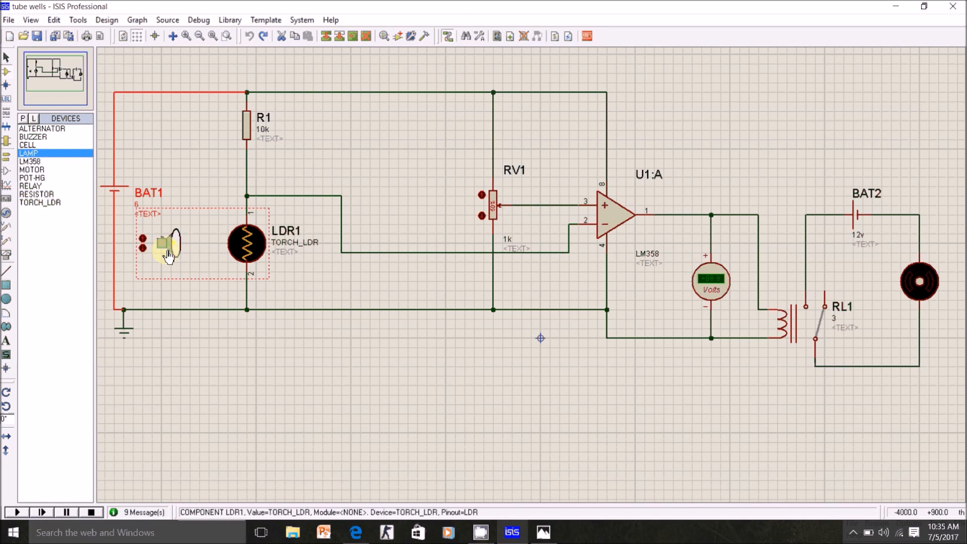
pyautogui.moveTo(256, 238)
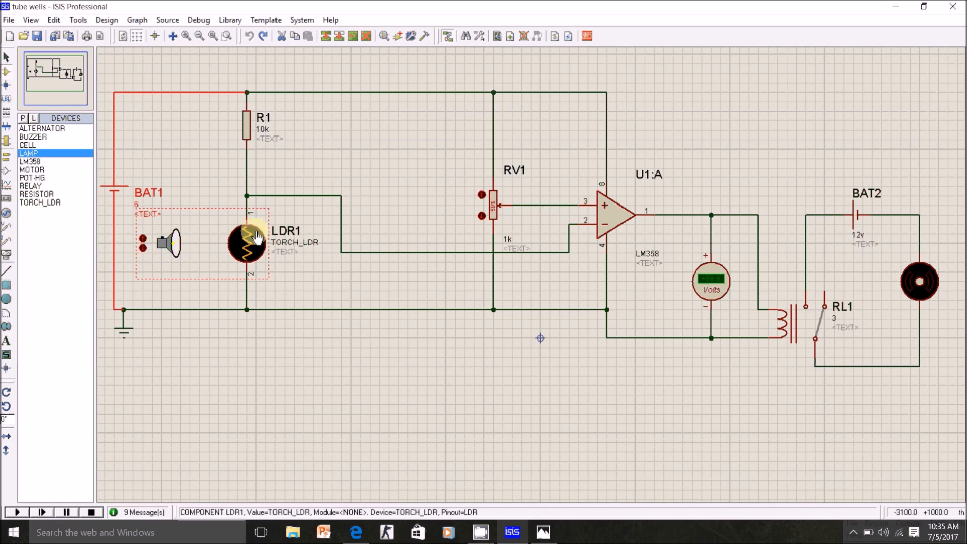
pyautogui.click(175, 278)
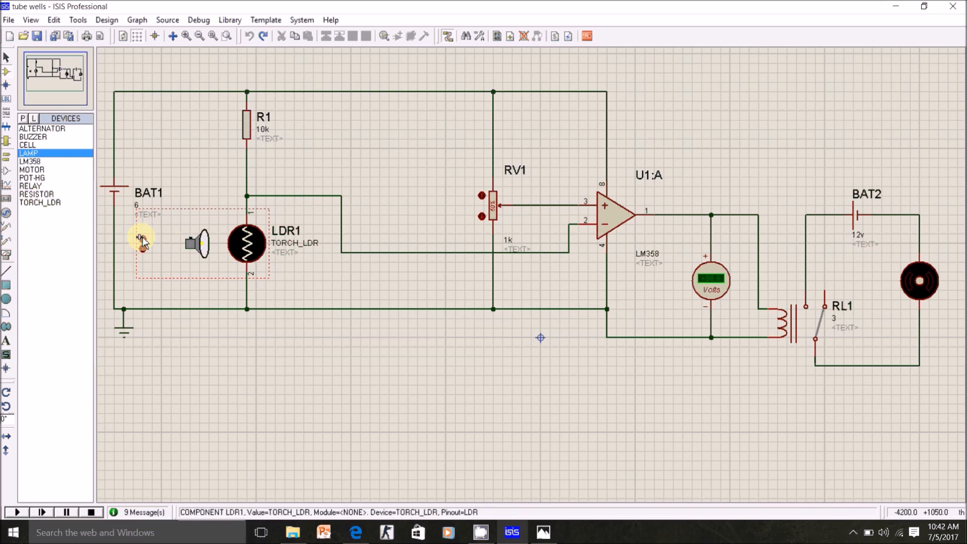
pyautogui.moveTo(149, 253)
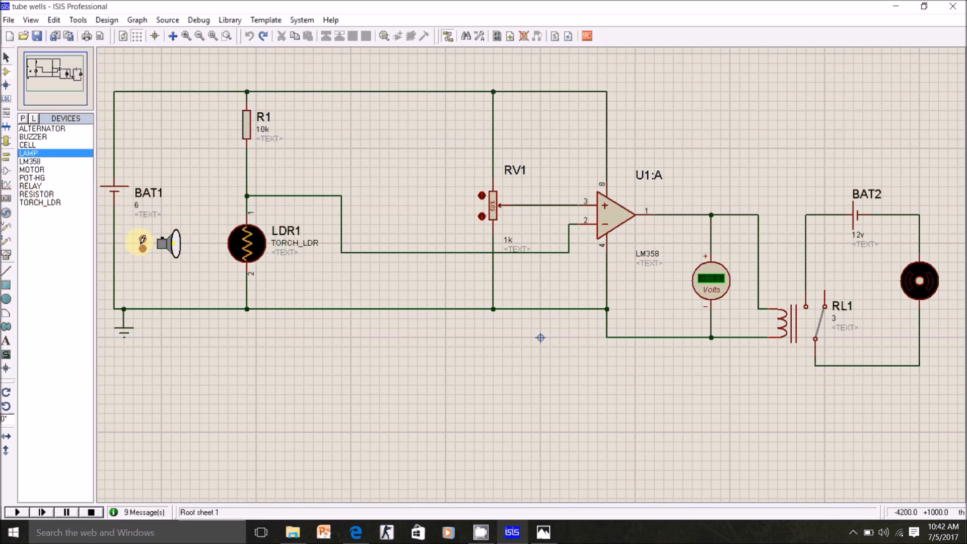
pyautogui.click(148, 244)
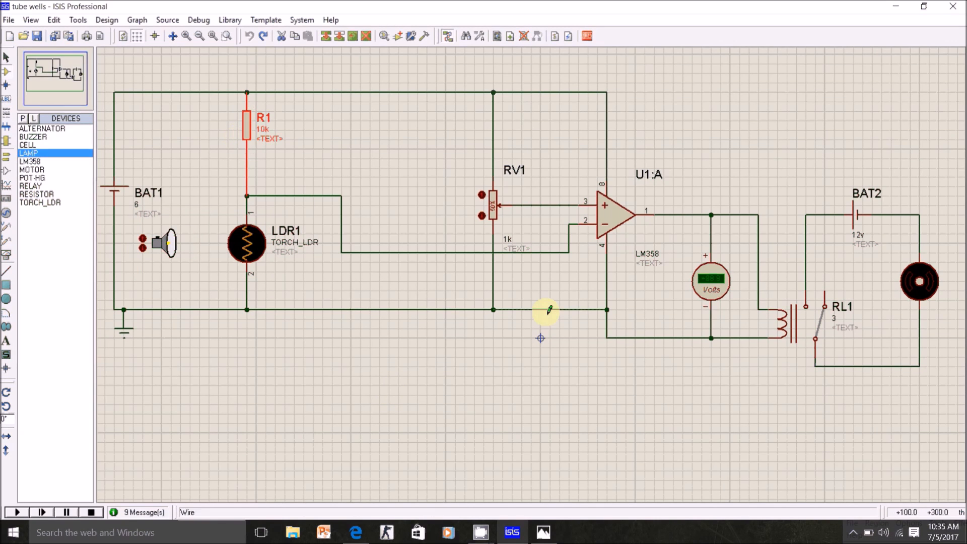
pyautogui.click(611, 219)
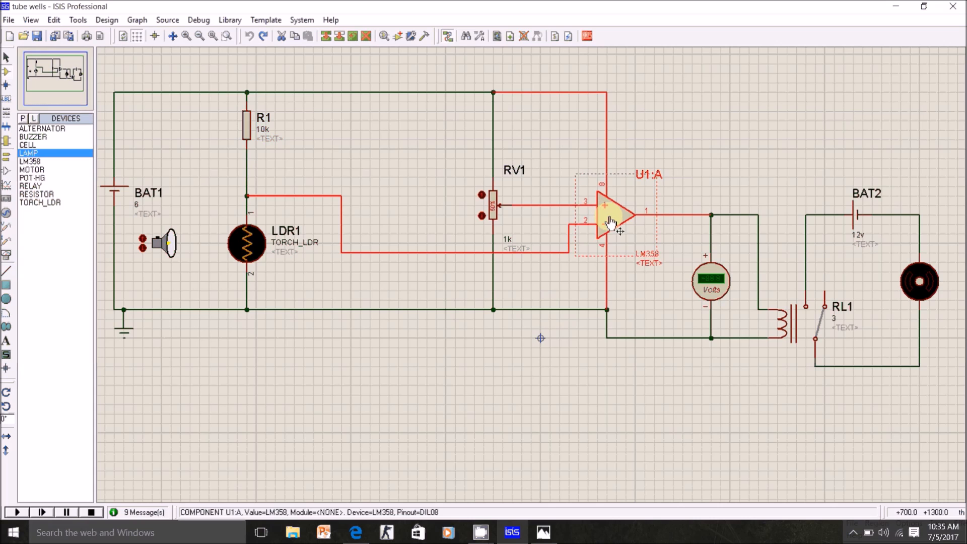
pyautogui.moveTo(644, 199)
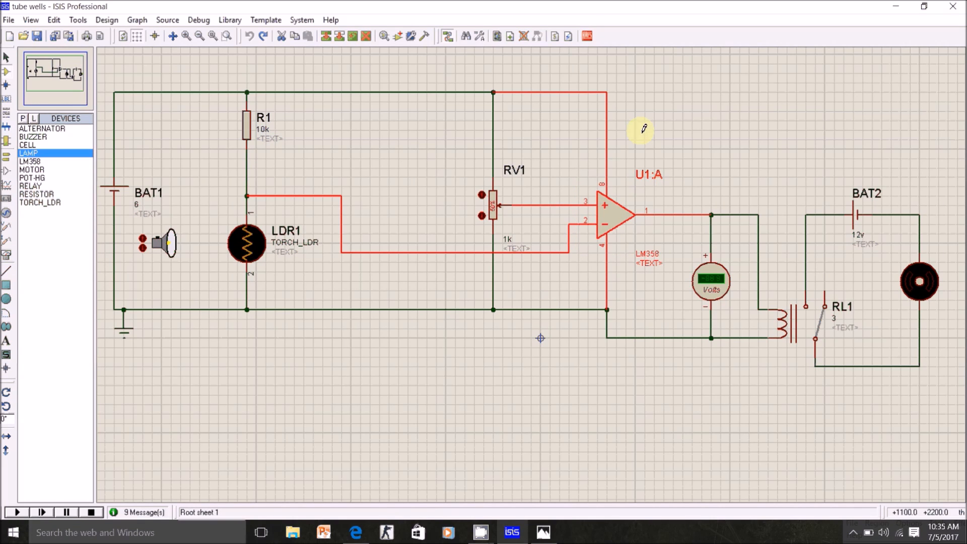
pyautogui.click(616, 213)
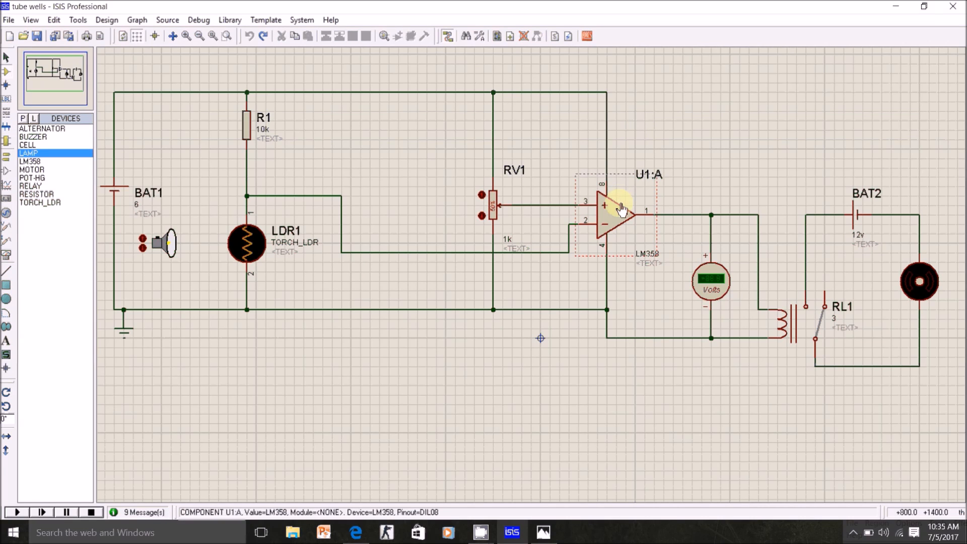
pyautogui.moveTo(622, 213)
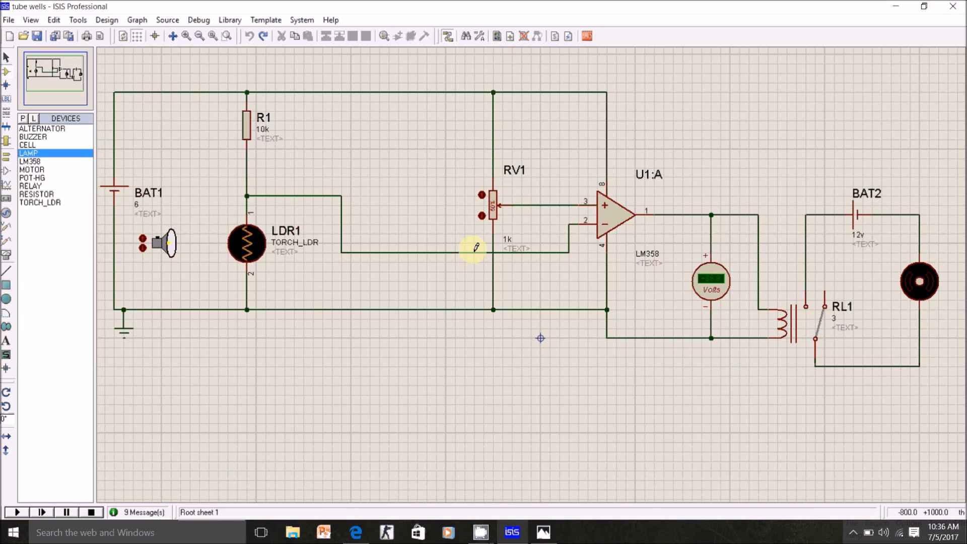
pyautogui.moveTo(486, 149)
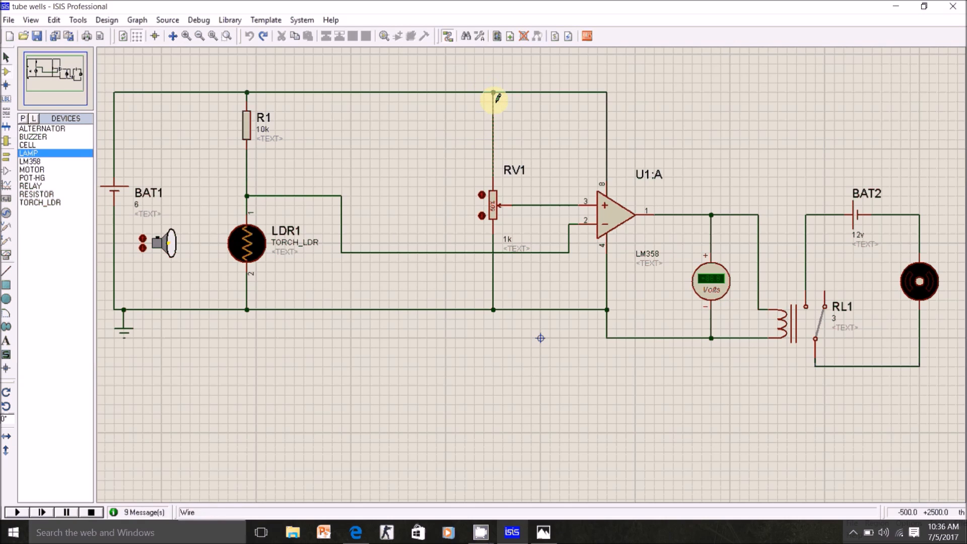
# Trace the relay RL1, BAT2 12 V battery and motor loop without changing anything
pyautogui.click(494, 204)
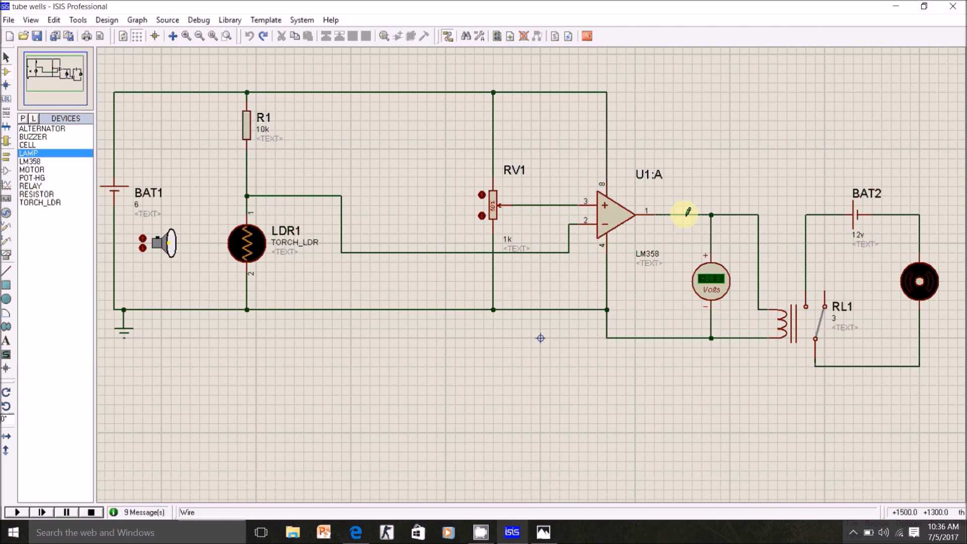
pyautogui.click(710, 283)
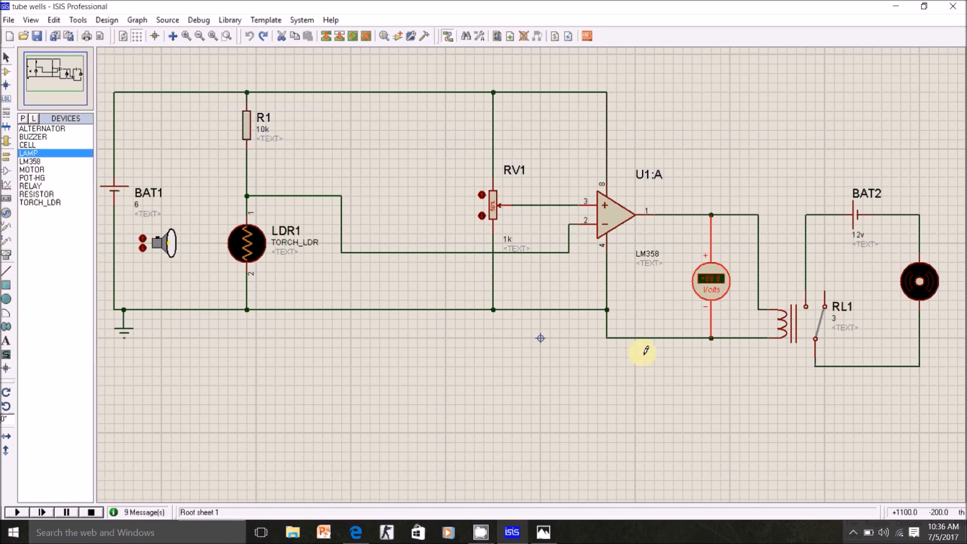
pyautogui.click(796, 324)
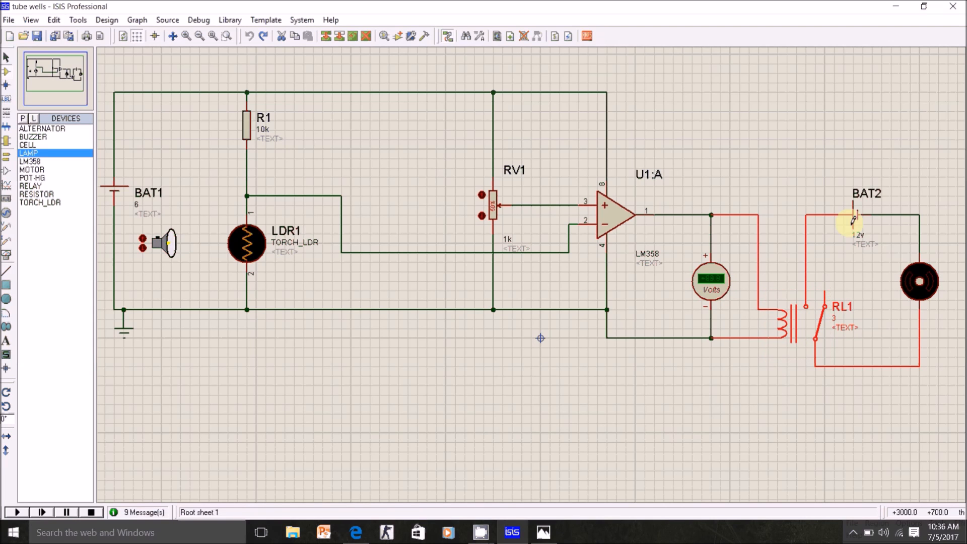
pyautogui.click(920, 281)
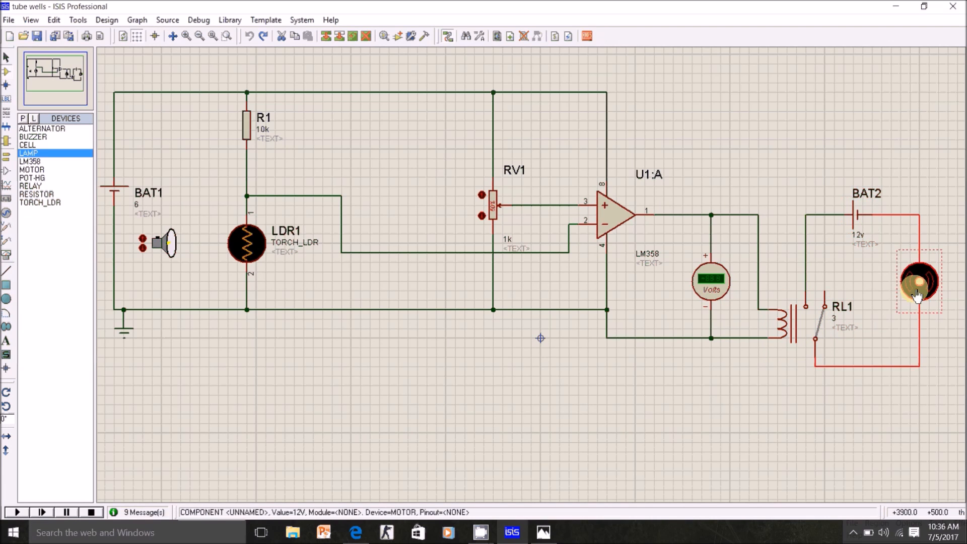
pyautogui.click(307, 402)
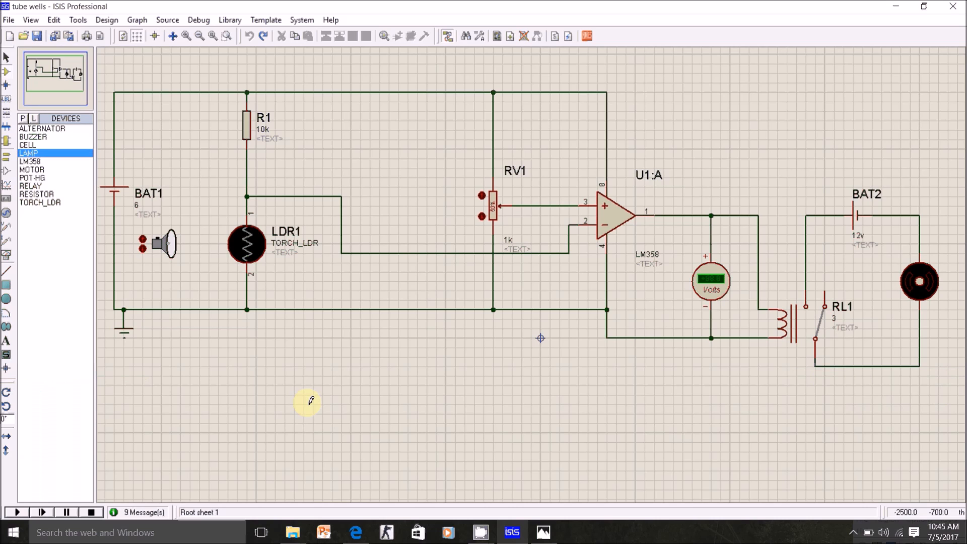
pyautogui.moveTo(25, 509)
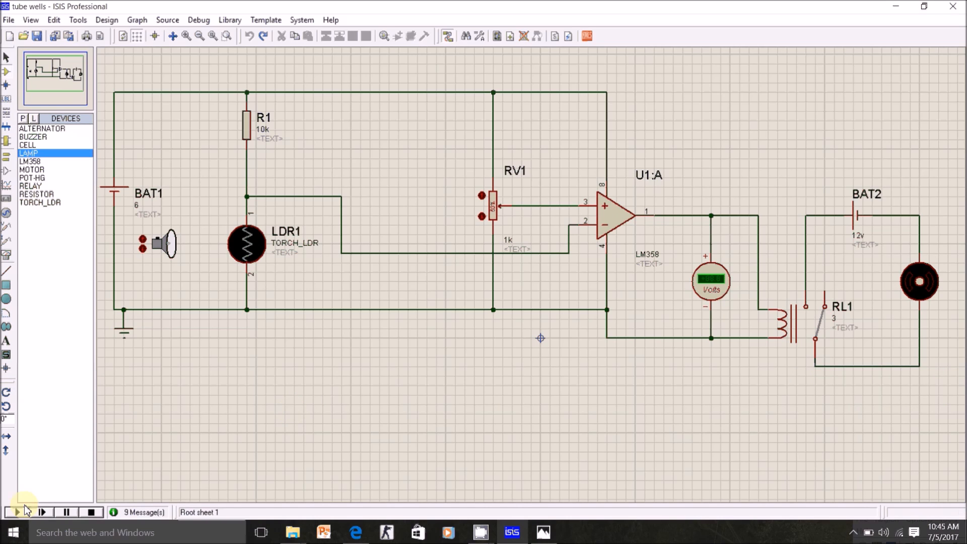
# Start the simulation so the LDR comparator drives relay RL1 and the motor turns
pyautogui.click(7, 512)
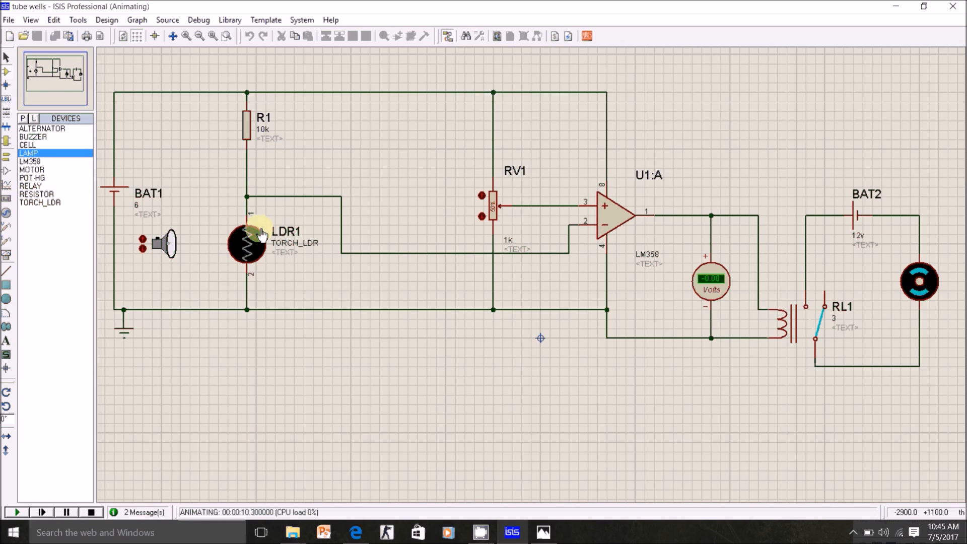
pyautogui.moveTo(596, 237)
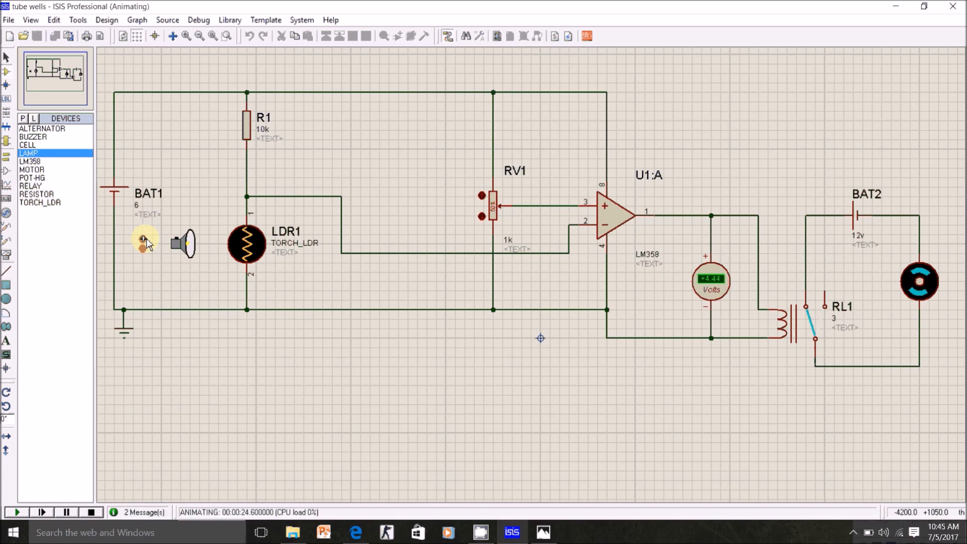
pyautogui.moveTo(826, 339)
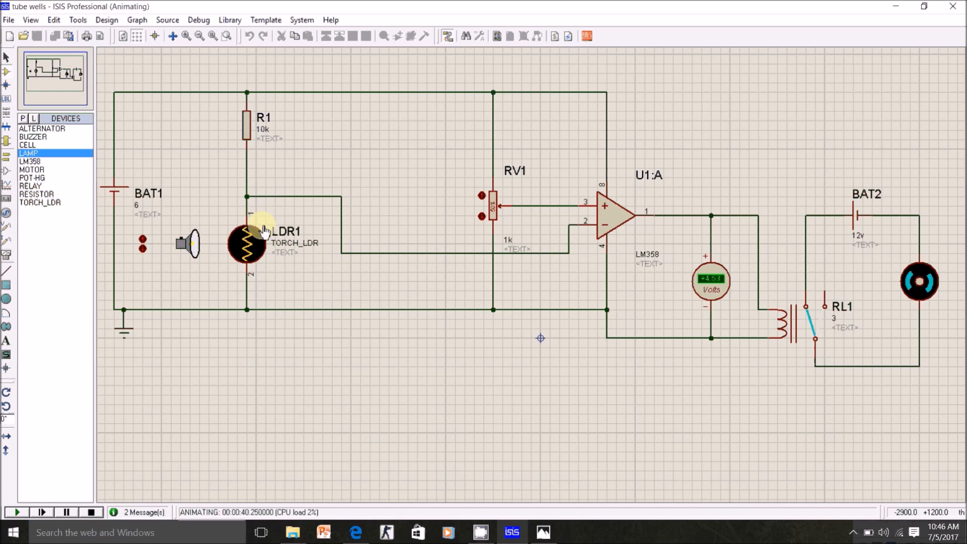
pyautogui.moveTo(268, 345)
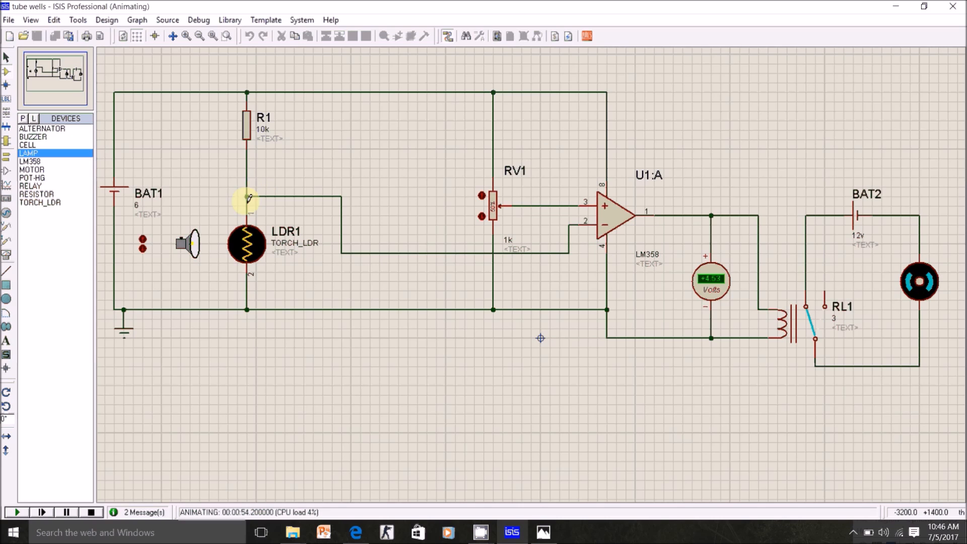
pyautogui.moveTo(624, 238)
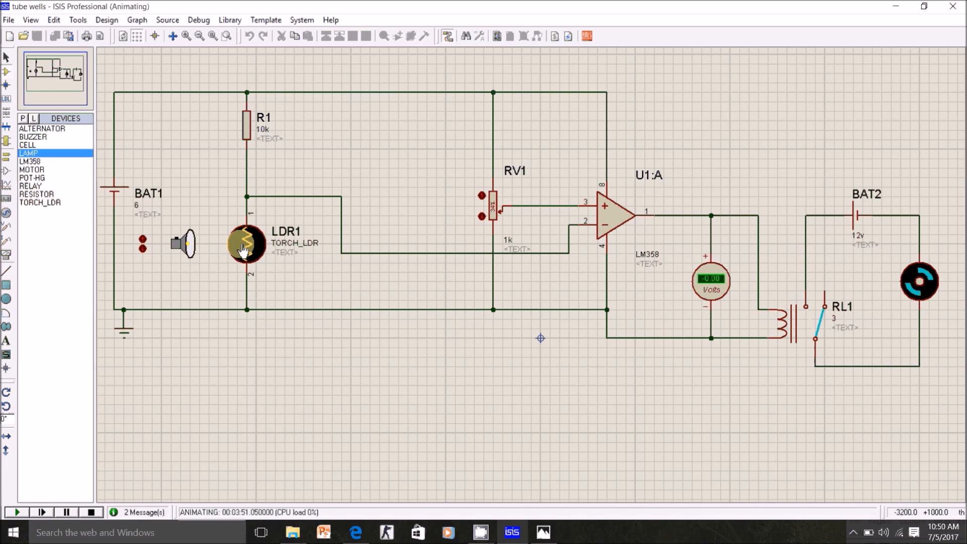
pyautogui.moveTo(497, 204)
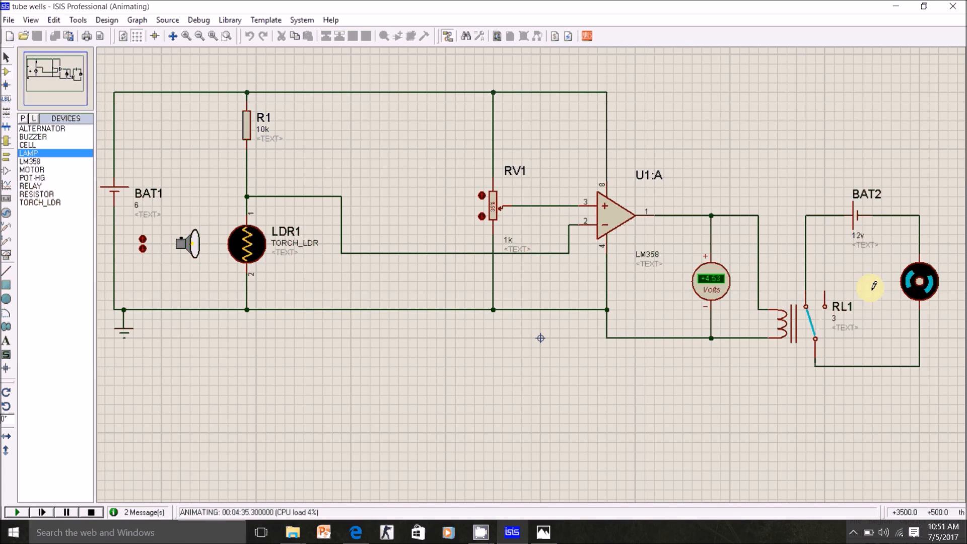
pyautogui.moveTo(919, 283)
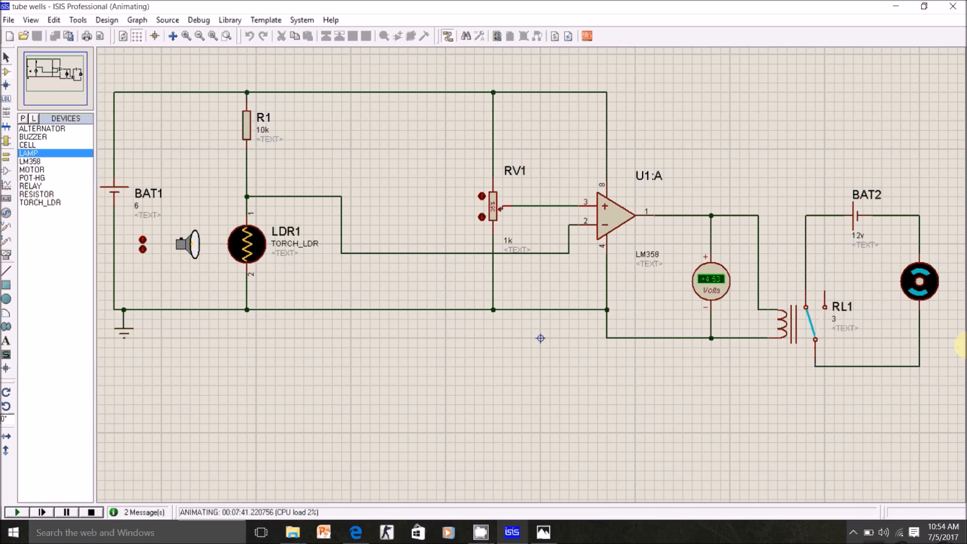
pyautogui.moveTo(919, 290)
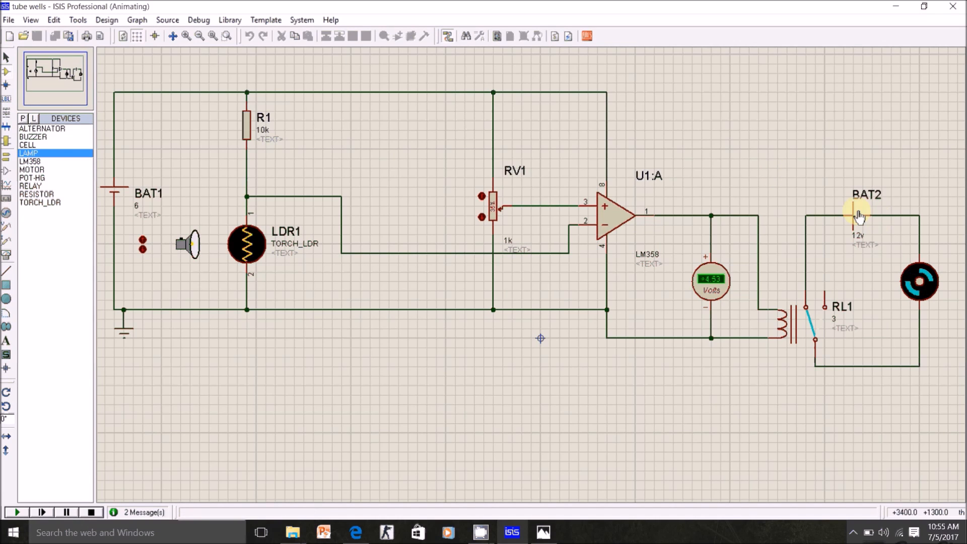
# Stop the simulation and choose the alternator to replace the battery-and-motor loop
pyautogui.click(89, 512)
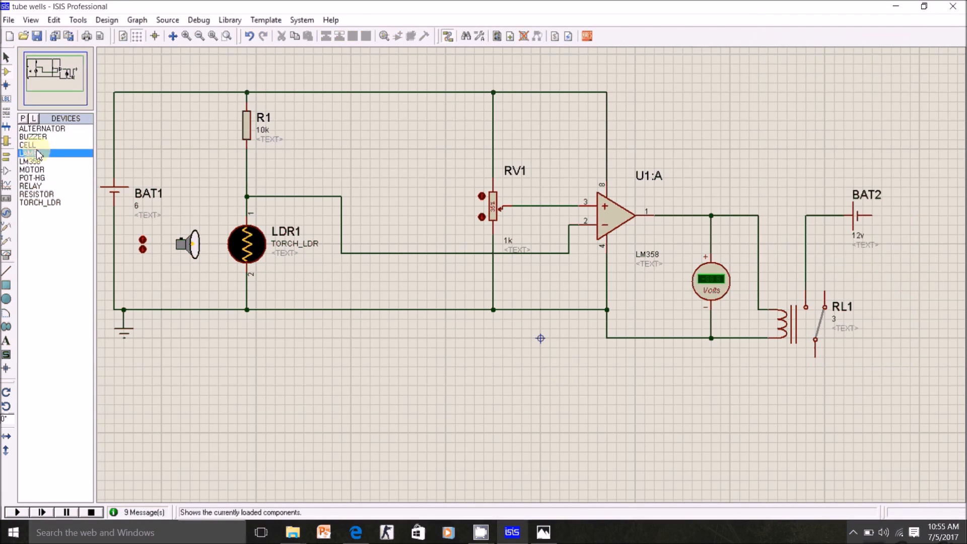
pyautogui.click(15, 512)
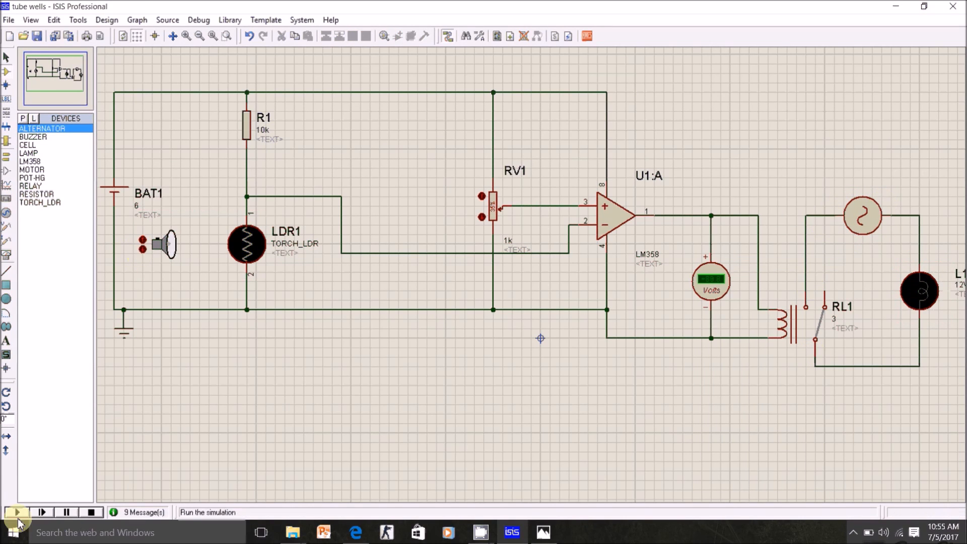
# Run the simulation again with the alternator and lamp L1 in the relay loop
pyautogui.click(17, 512)
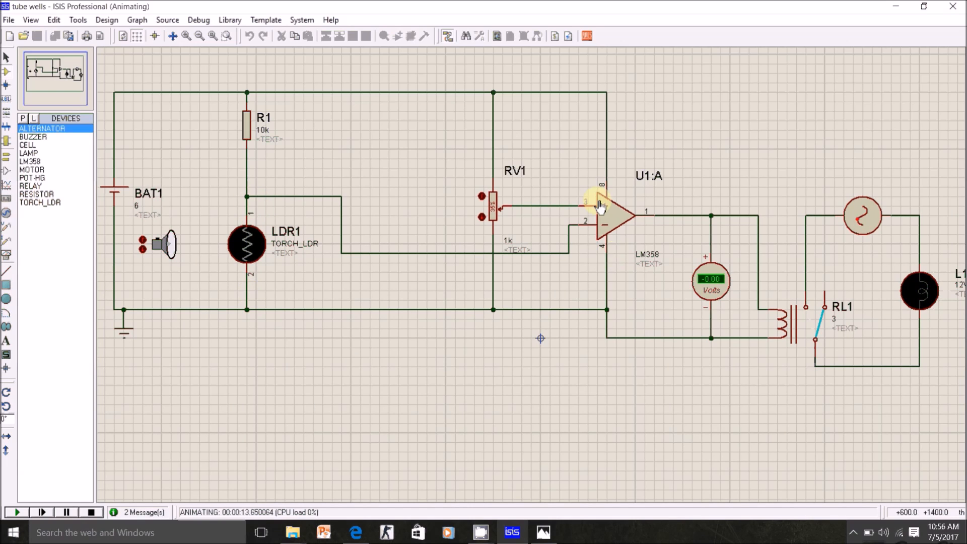
pyautogui.moveTo(586, 252)
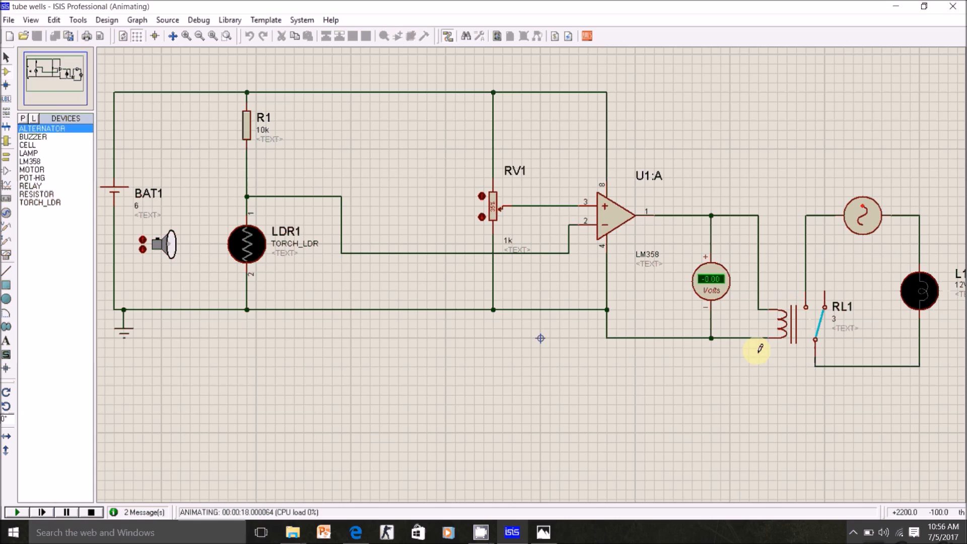
pyautogui.moveTo(241, 204)
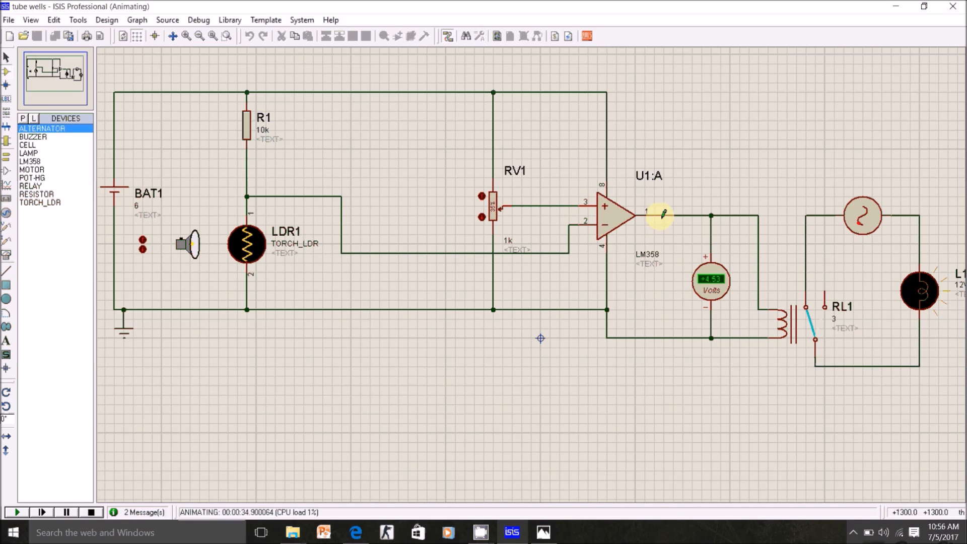
pyautogui.moveTo(840, 346)
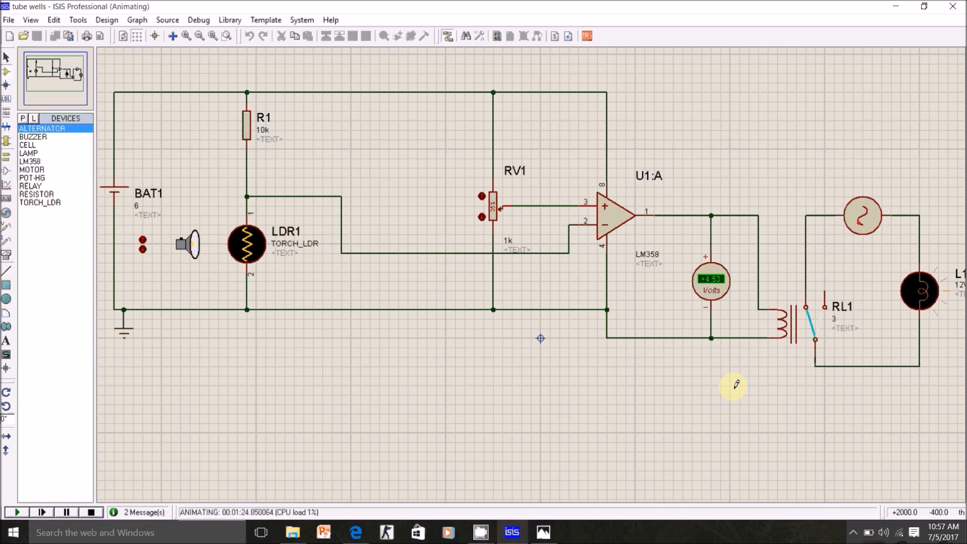
pyautogui.moveTo(744, 370)
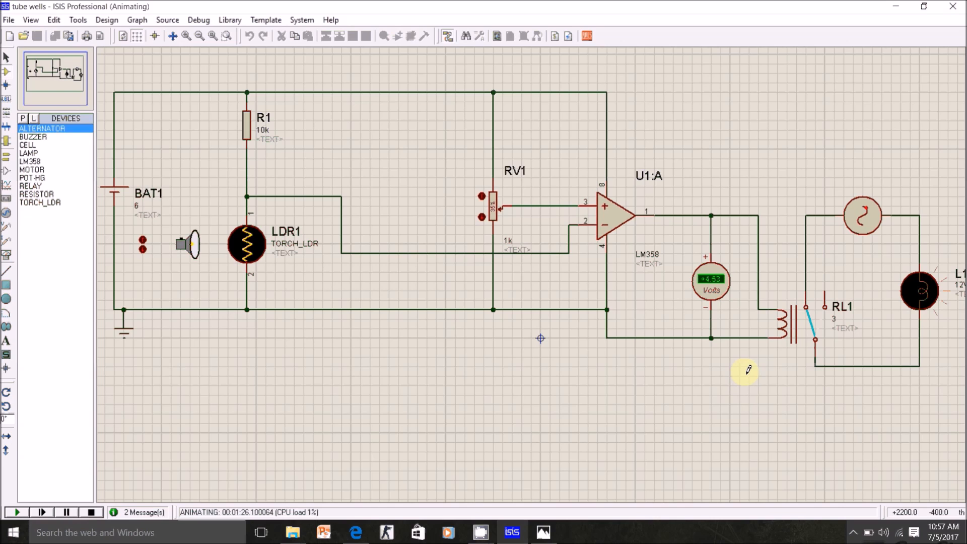
pyautogui.moveTo(752, 361)
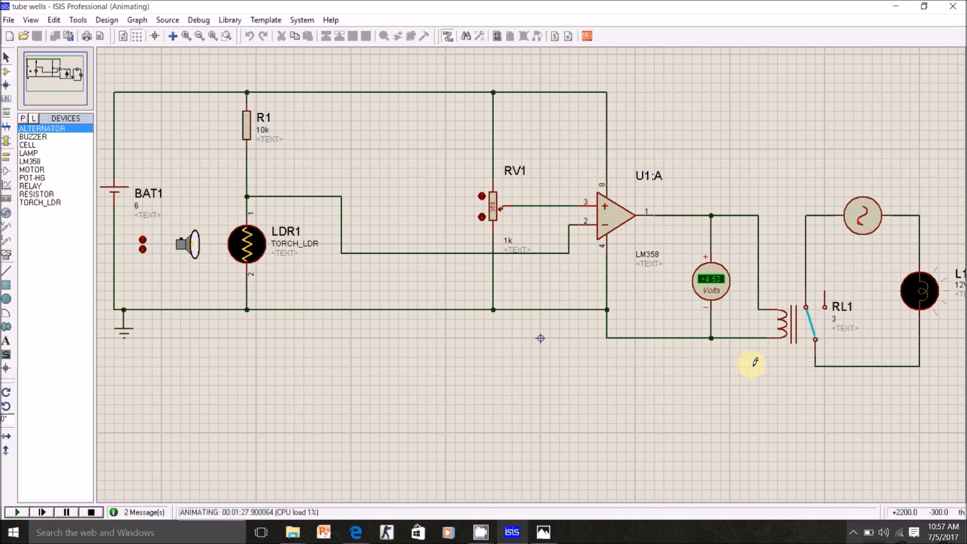